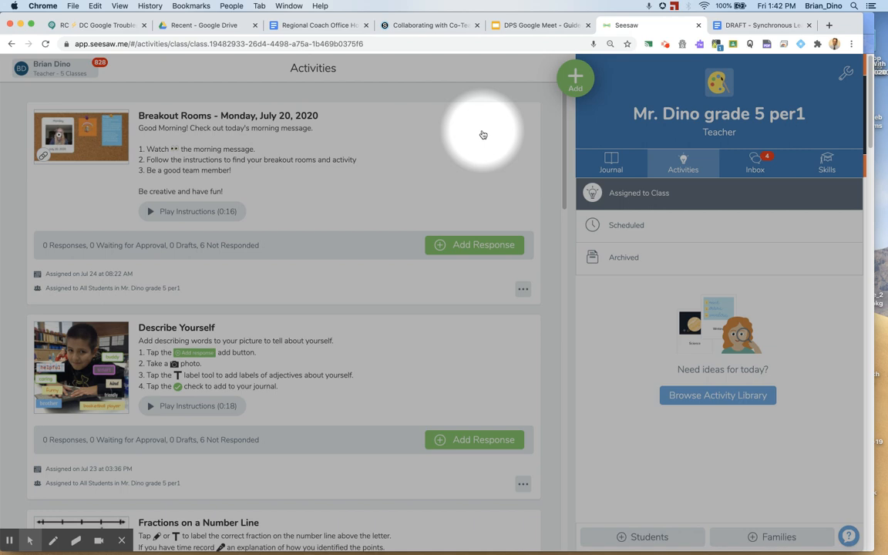
mouse_move(511, 147)
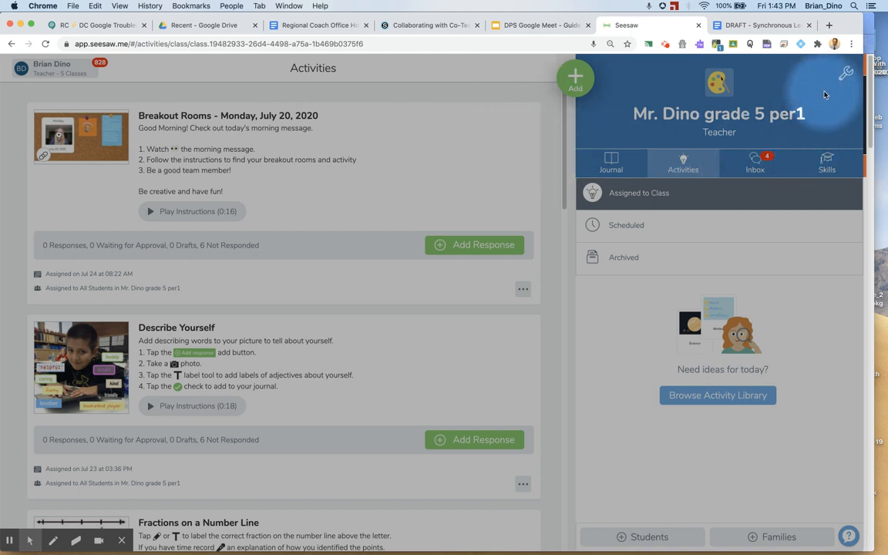
mouse_move(868, 72)
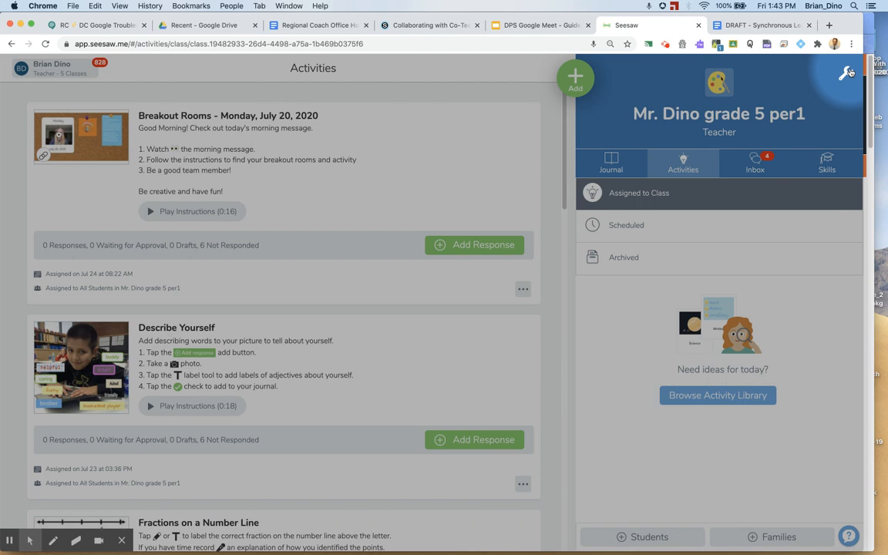
Bring up Class Settings for Mr. Dino grade 5 per1 via the wrench icon.
left_click(837, 74)
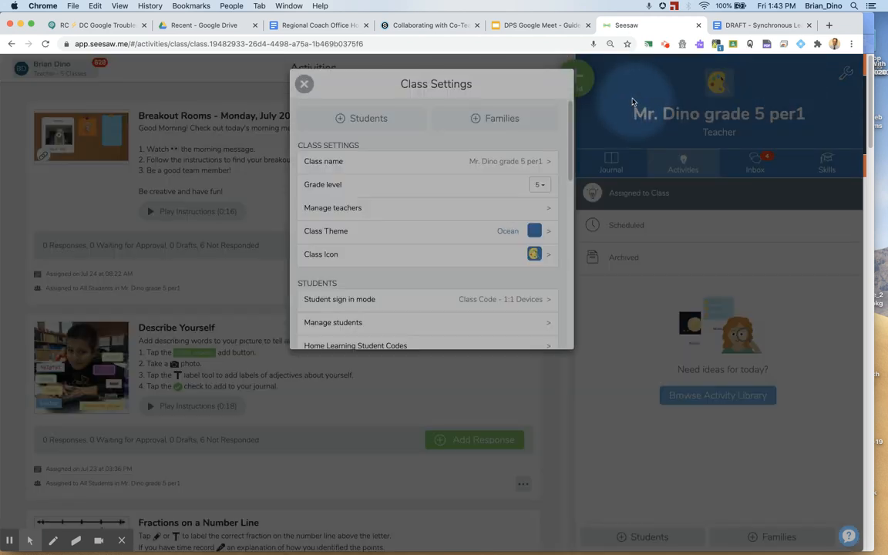
mouse_move(546, 208)
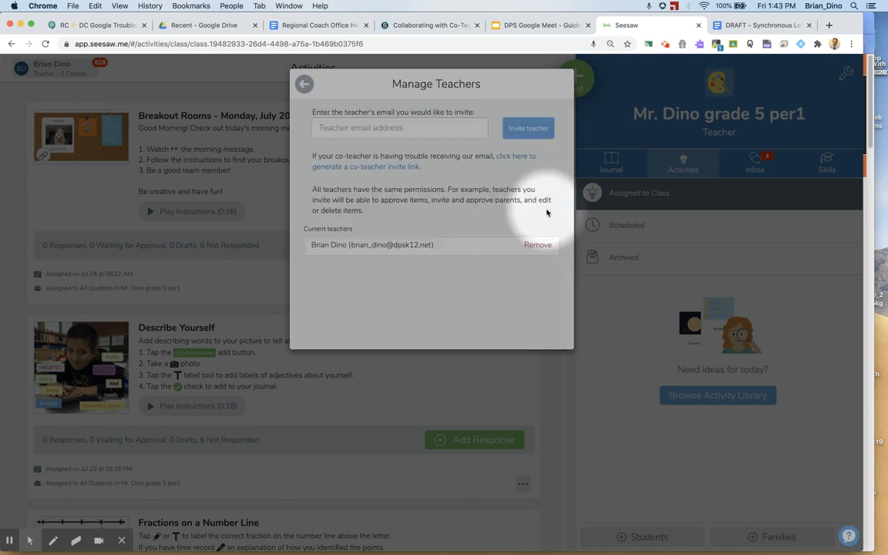
Enter the suggested co-teacher email address and send the teacher invitation.
left_click(386, 128)
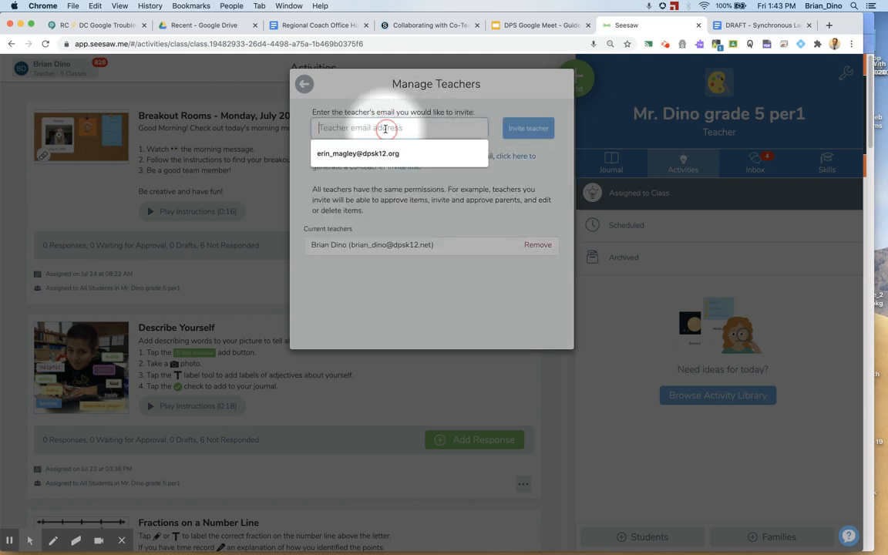
left_click(357, 153)
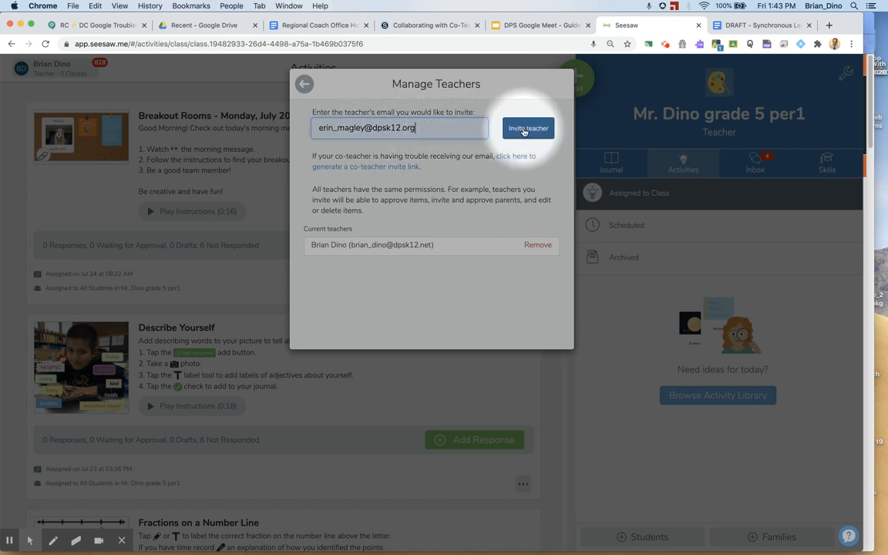
left_click(527, 128)
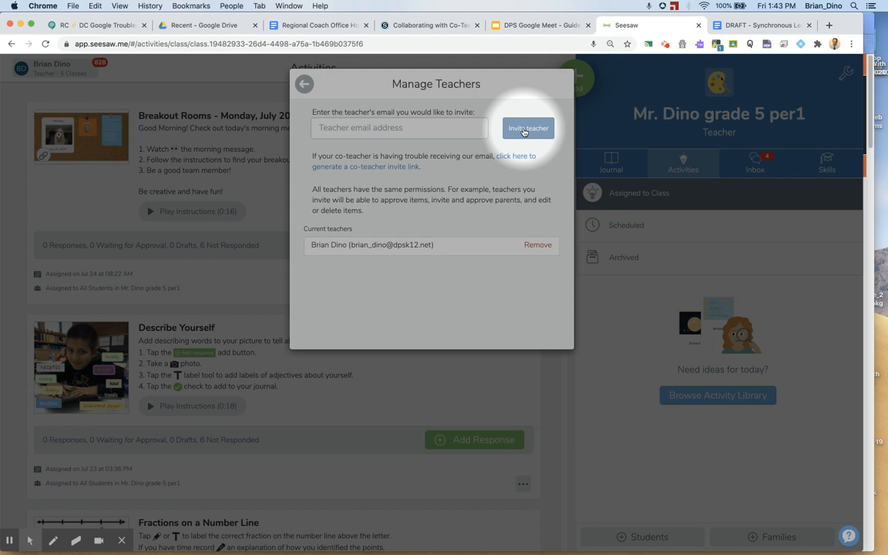
mouse_move(473, 112)
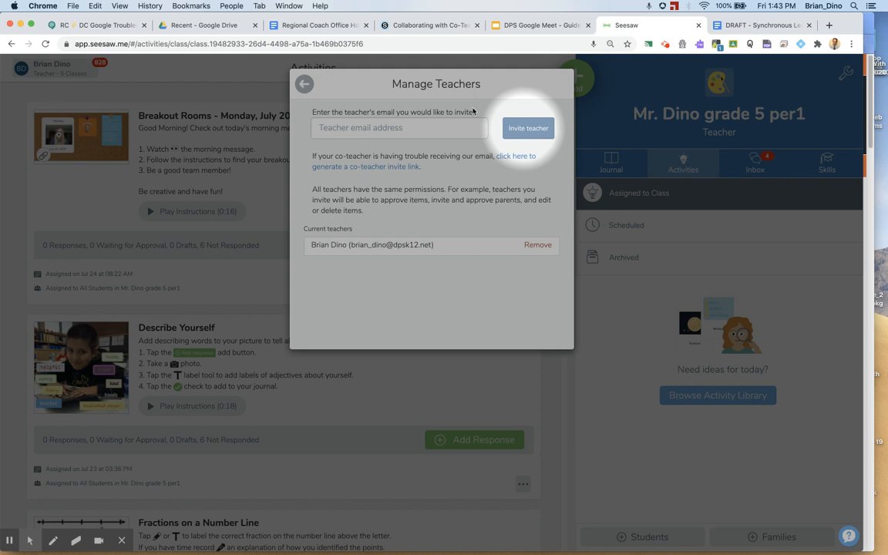
Leave Manage Teachers and close settings to return to the Activities feed.
left_click(304, 83)
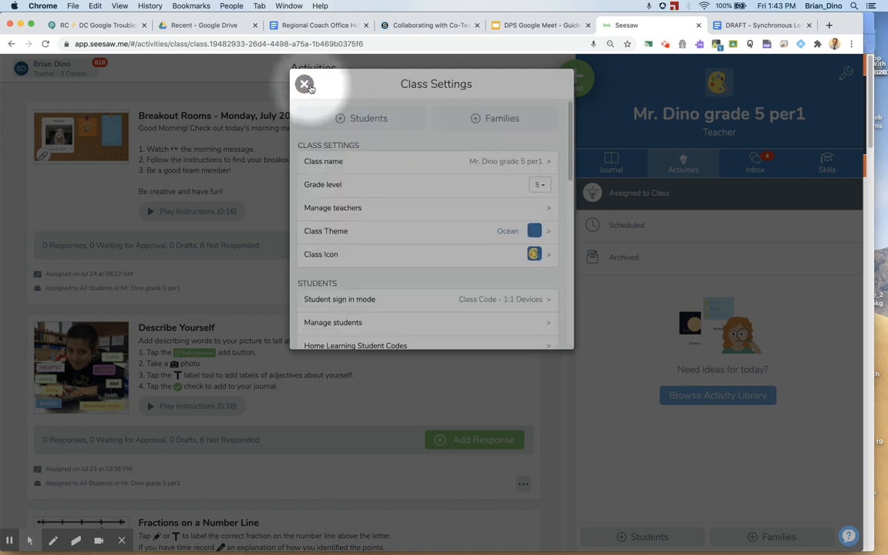
left_click(306, 83)
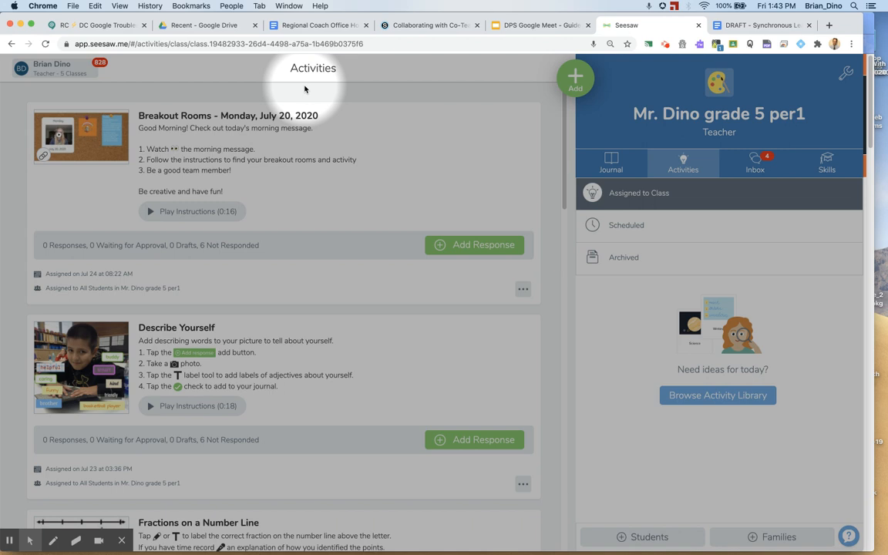
mouse_move(614, 71)
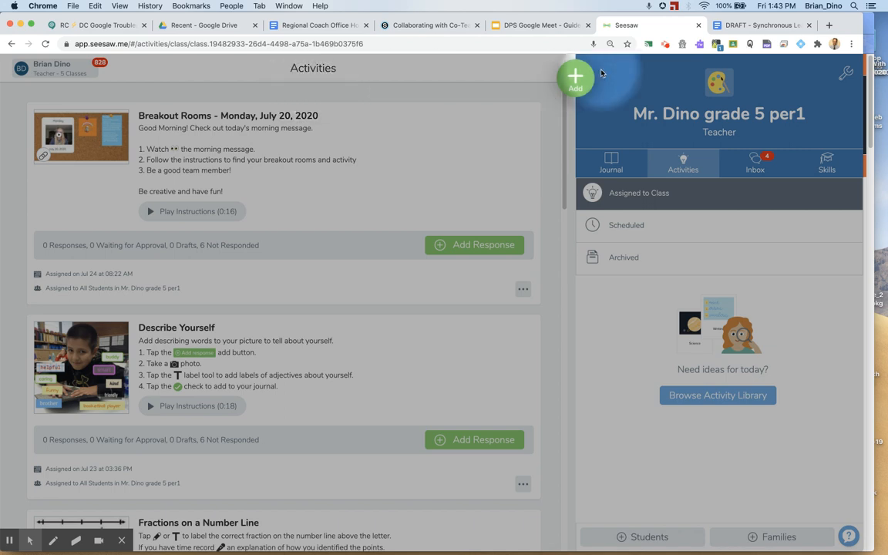